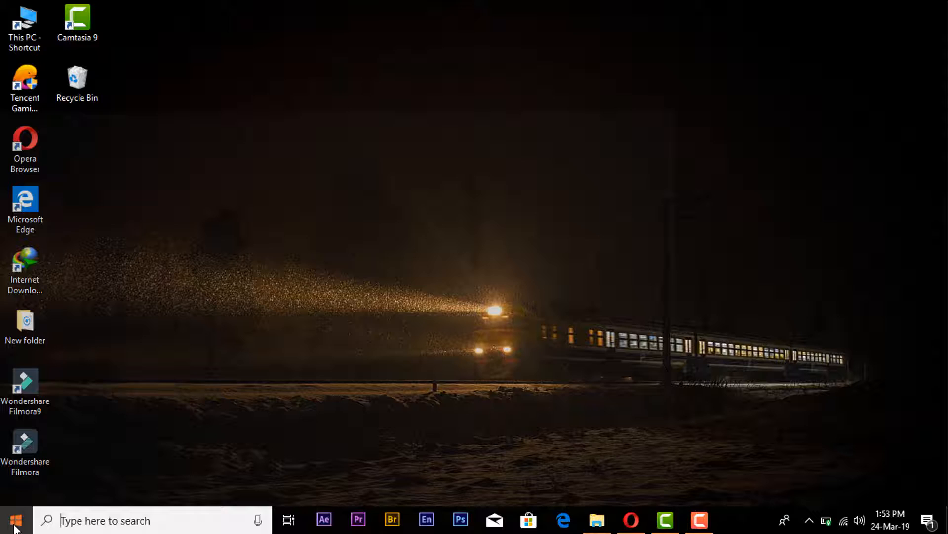
Step: Search the Start menu for 'control panel' so it shows as the best match
{"action": "left_click", "coordinate": [16, 521]}
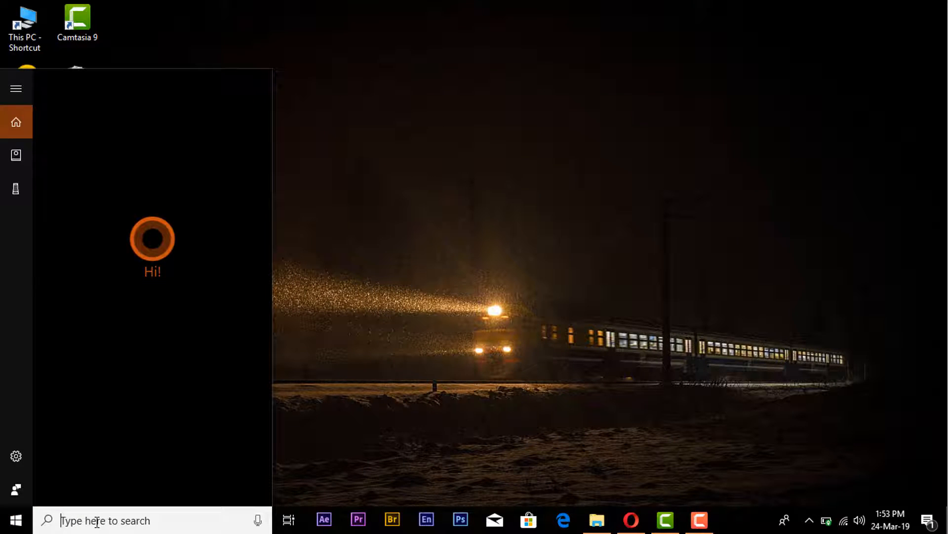
{"action": "type", "text": "d"}
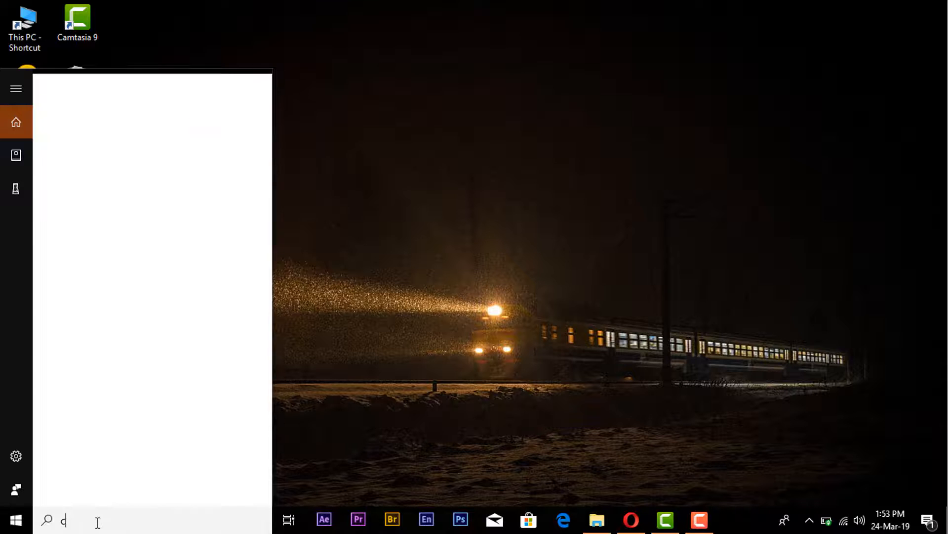
{"action": "type", "text": "ontrol panel"}
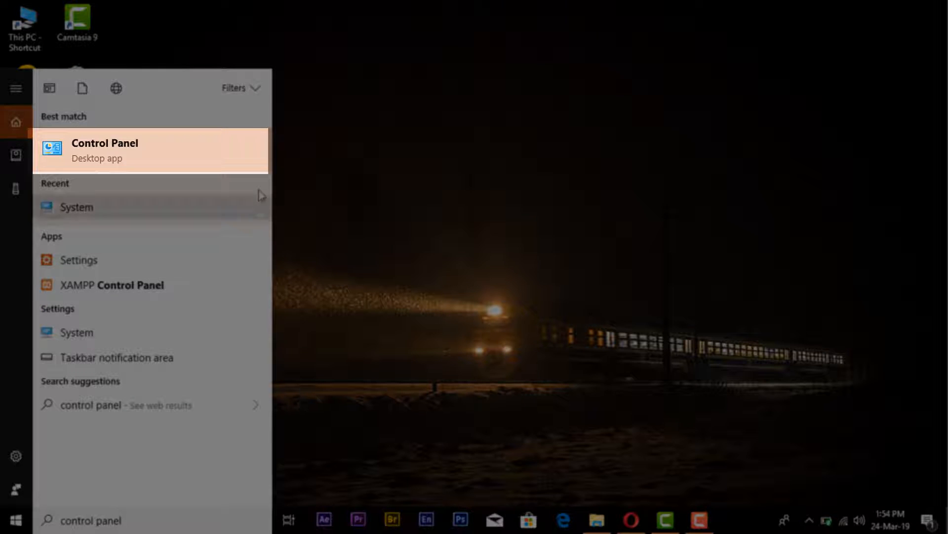
{"action": "mouse_move", "coordinate": [257, 171]}
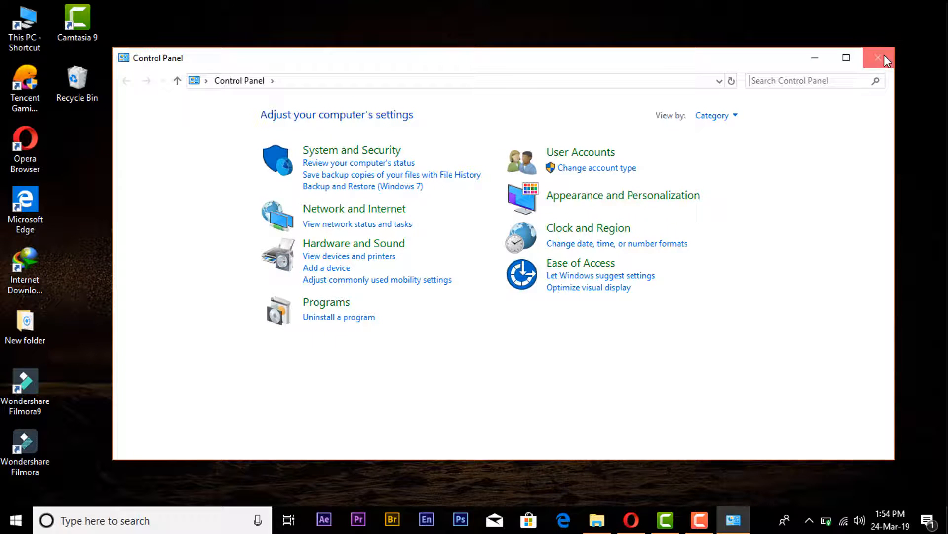
Step: Close the Control Panel window, returning to the desktop
{"action": "left_click", "coordinate": [879, 58]}
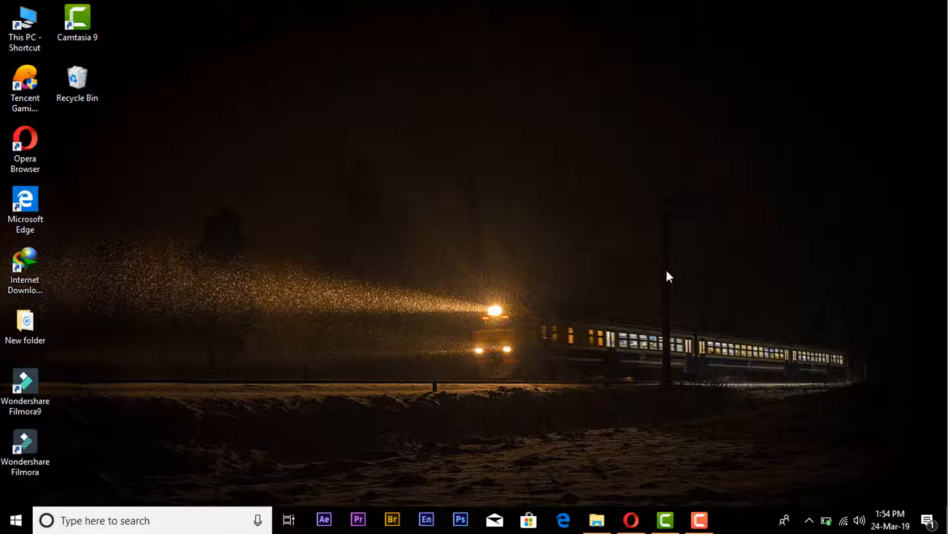
Step: Launch Control Panel by running the 'control panel' command from the Run dialog
{"action": "right_click", "coordinate": [669, 277]}
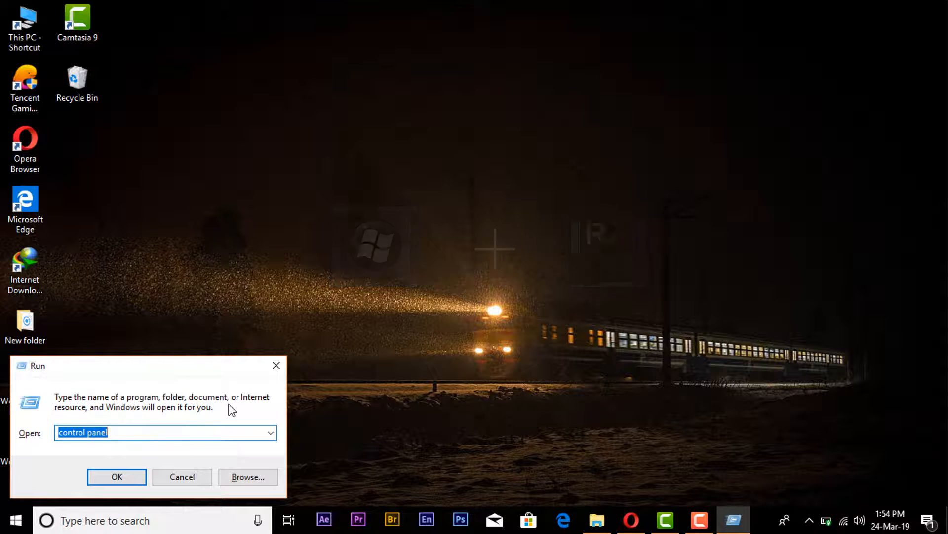
{"action": "type", "text": "c"}
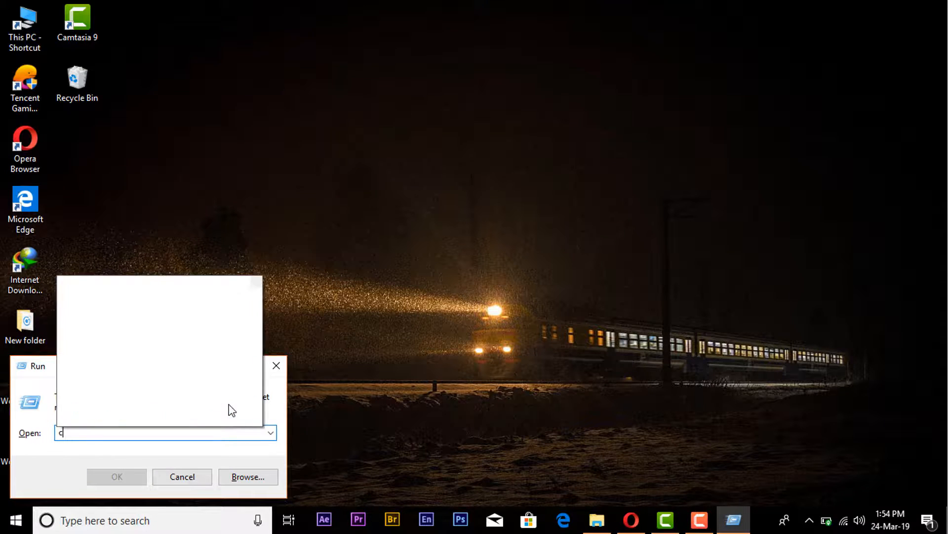
{"action": "type", "text": "ontrol panel"}
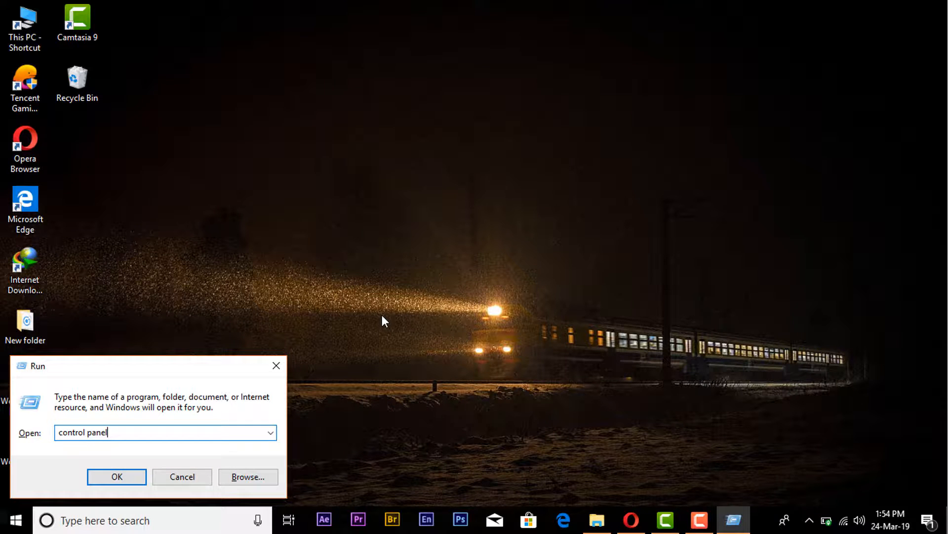
{"action": "mouse_move", "coordinate": [117, 476]}
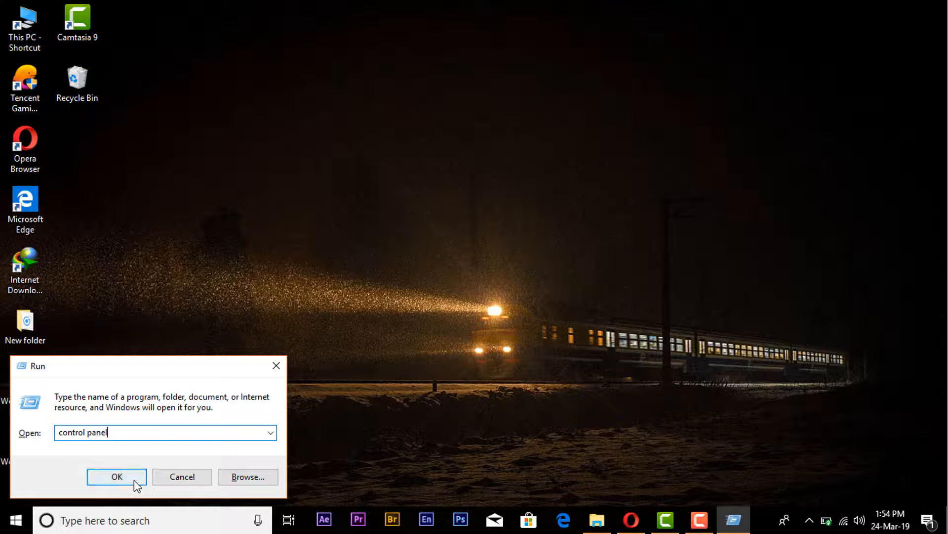
{"action": "left_click", "coordinate": [117, 476]}
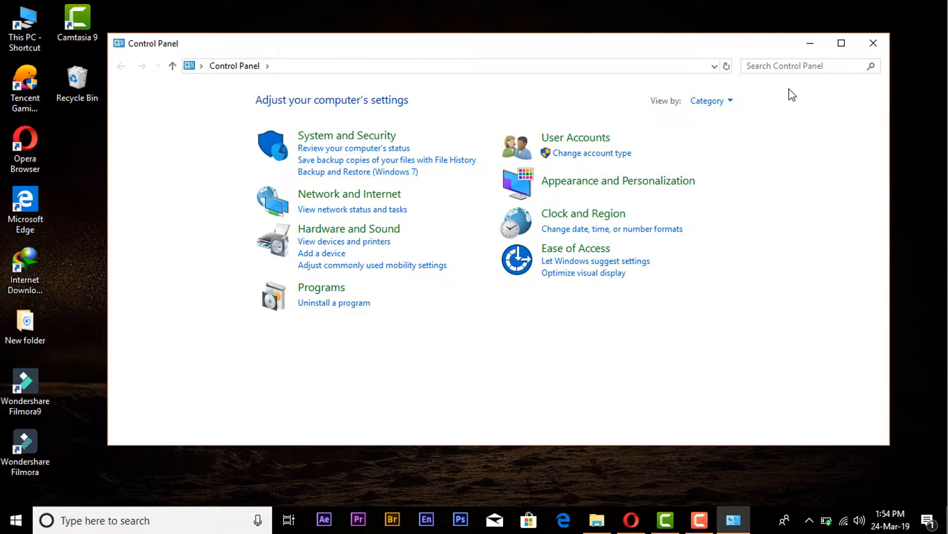
{"action": "mouse_move", "coordinate": [874, 43]}
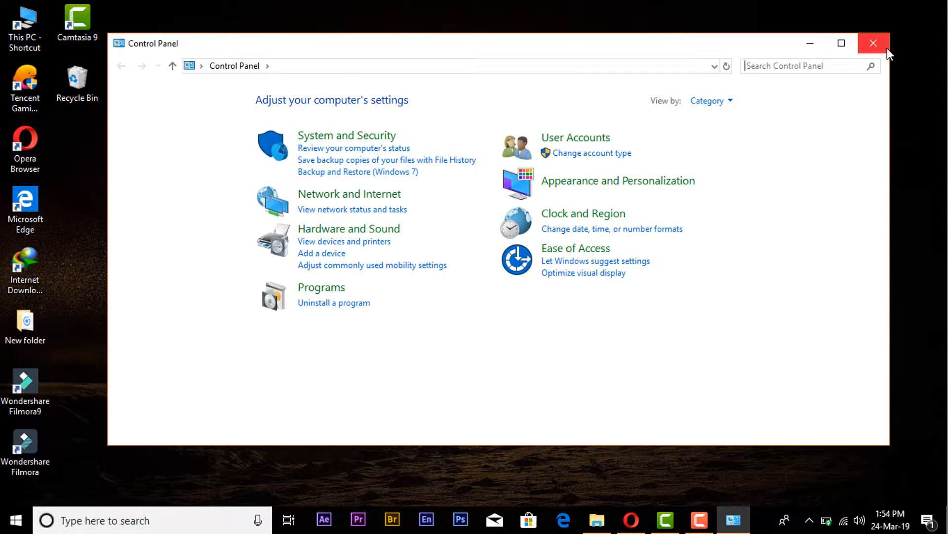
{"action": "mouse_move", "coordinate": [873, 43]}
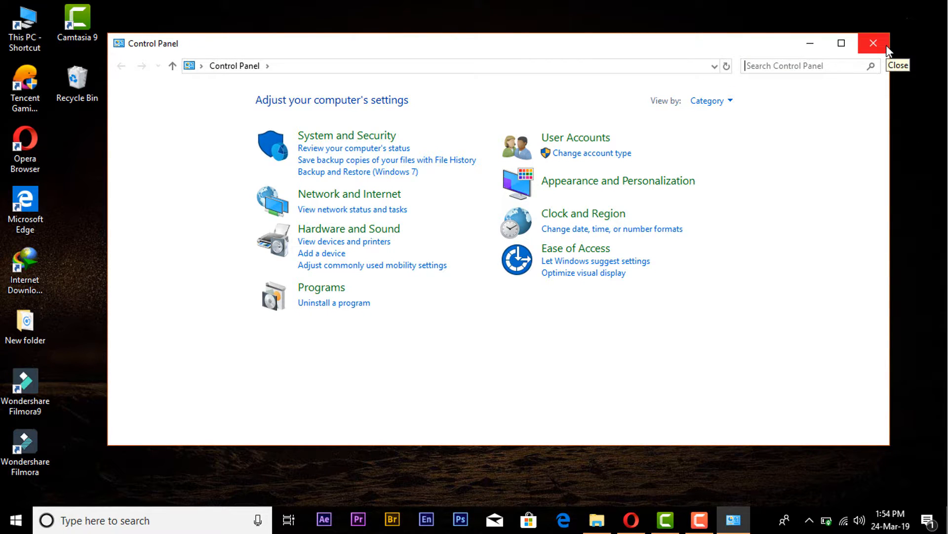
Step: Close Control Panel again, leaving the desktop clear
{"action": "left_click", "coordinate": [872, 43]}
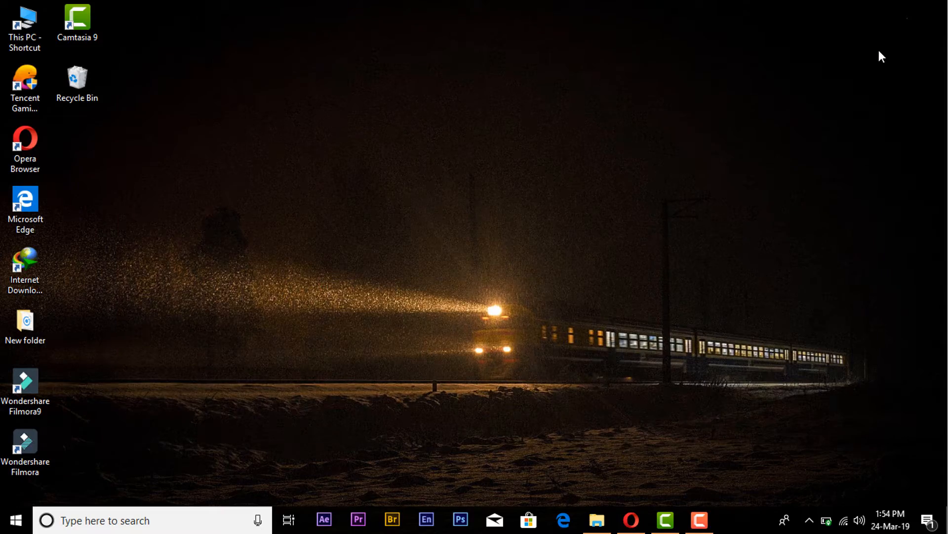